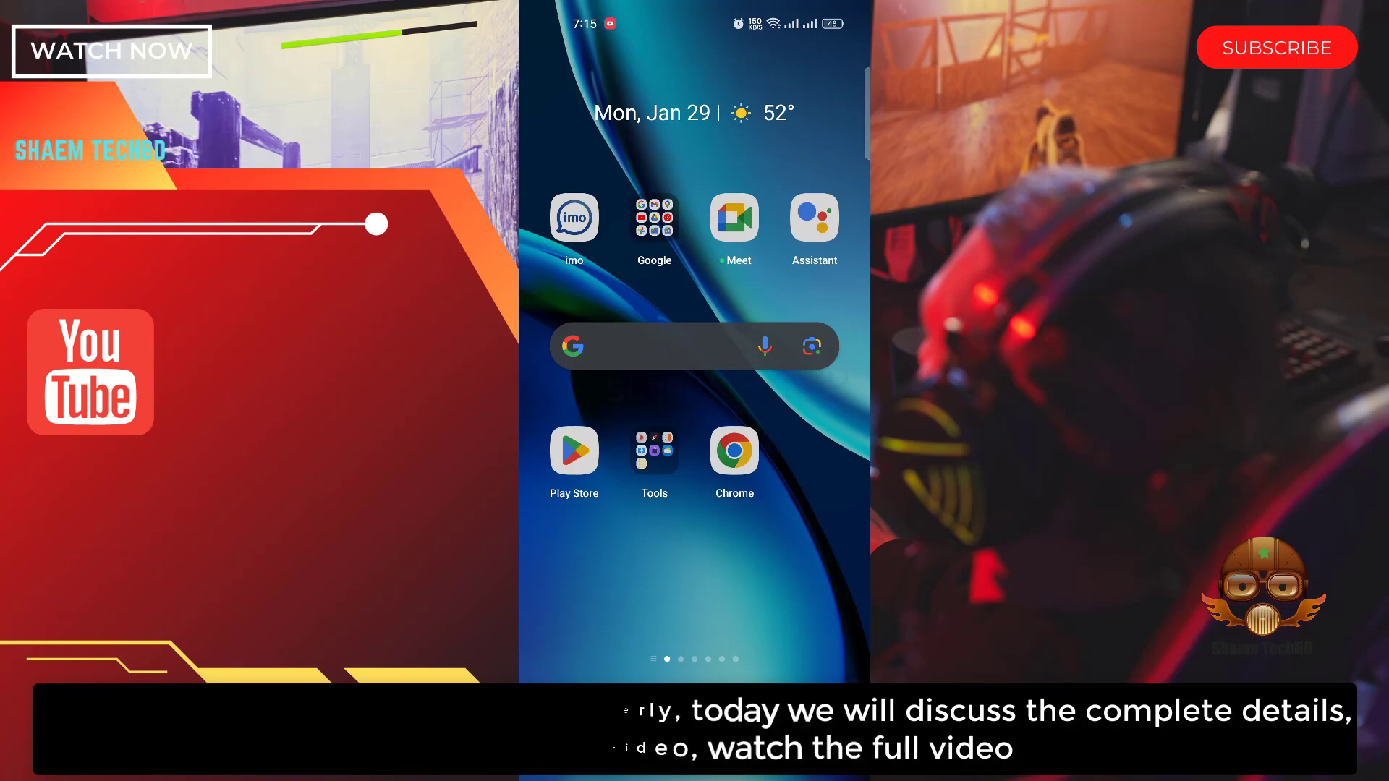
Swipe across the home screen and up into the alphabetical app drawer.
scroll("left", 3)
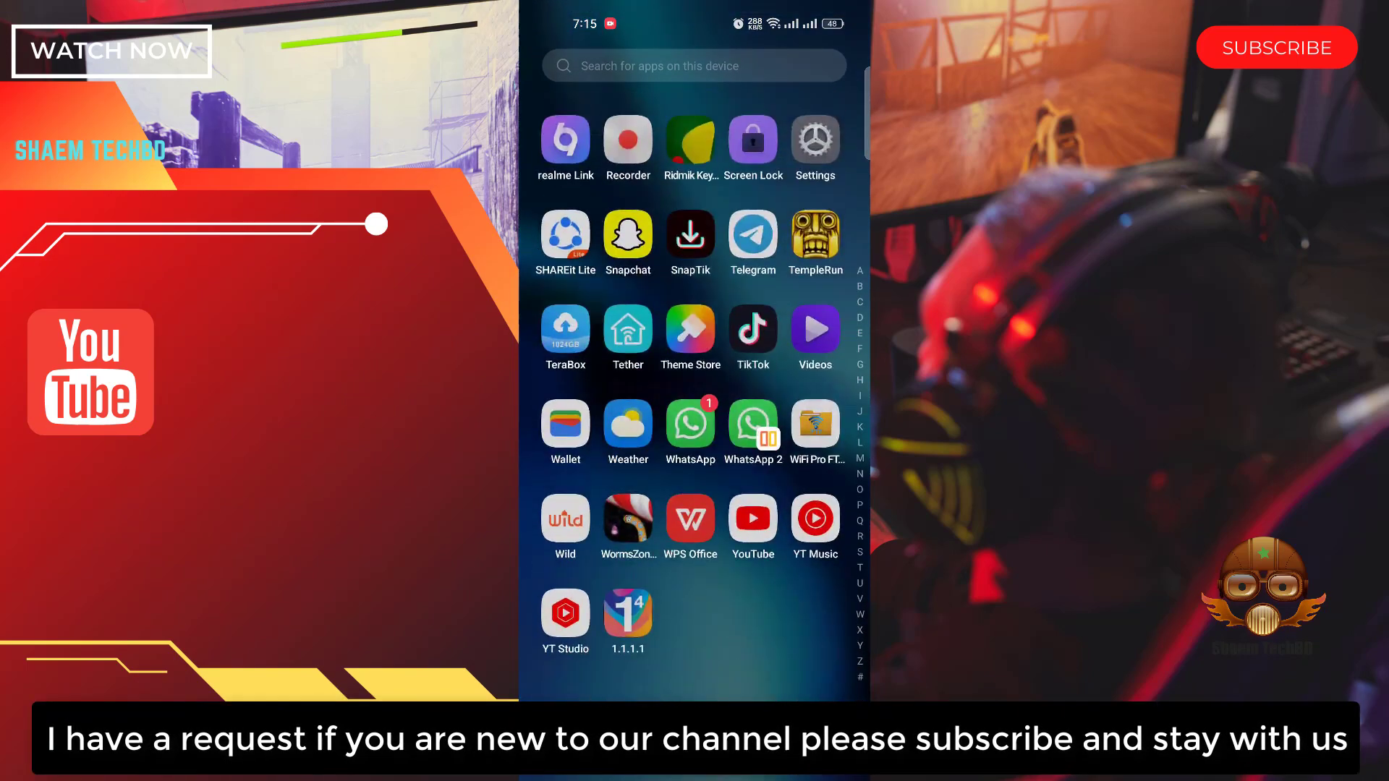
scroll("down", 3)
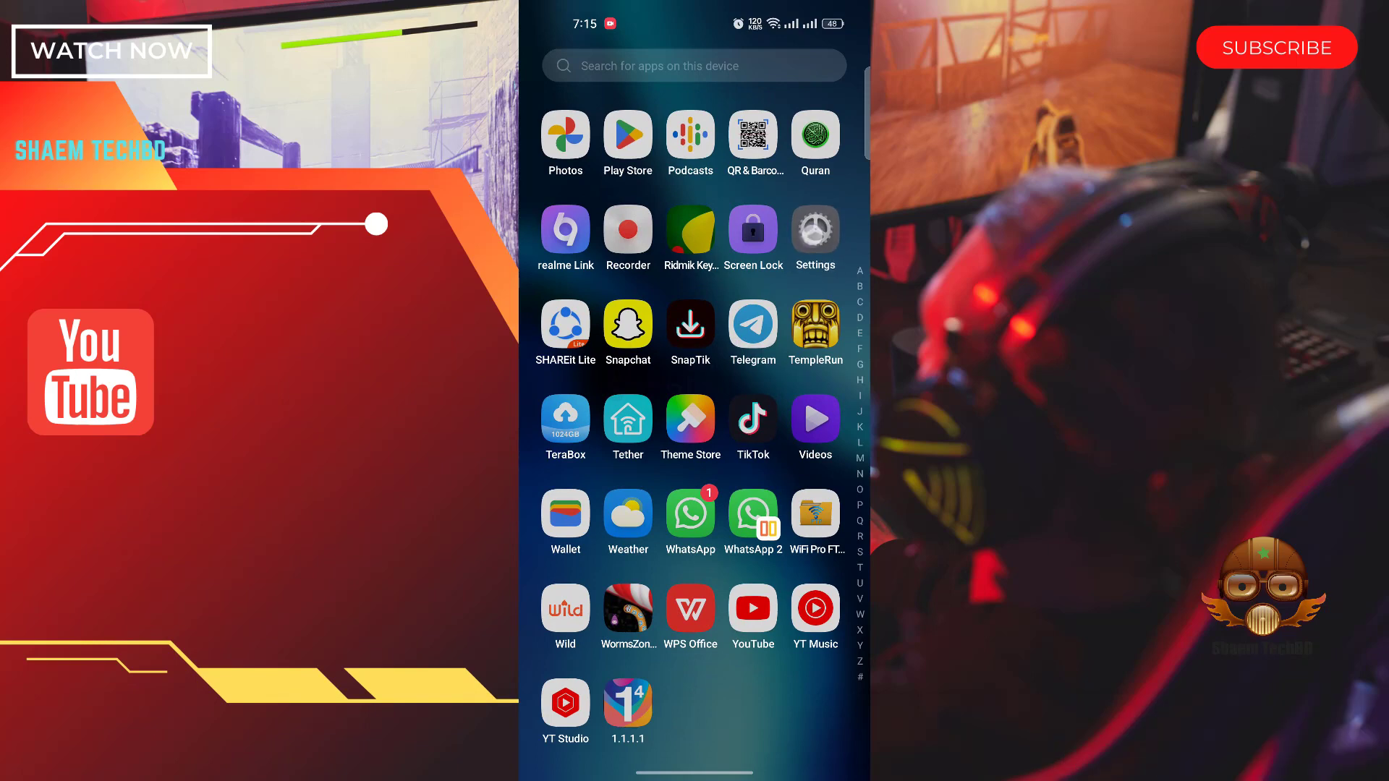
Reach Date & time via Settings search 'date', with automatic time and time zone on.
left_click(813, 230)
type("date")
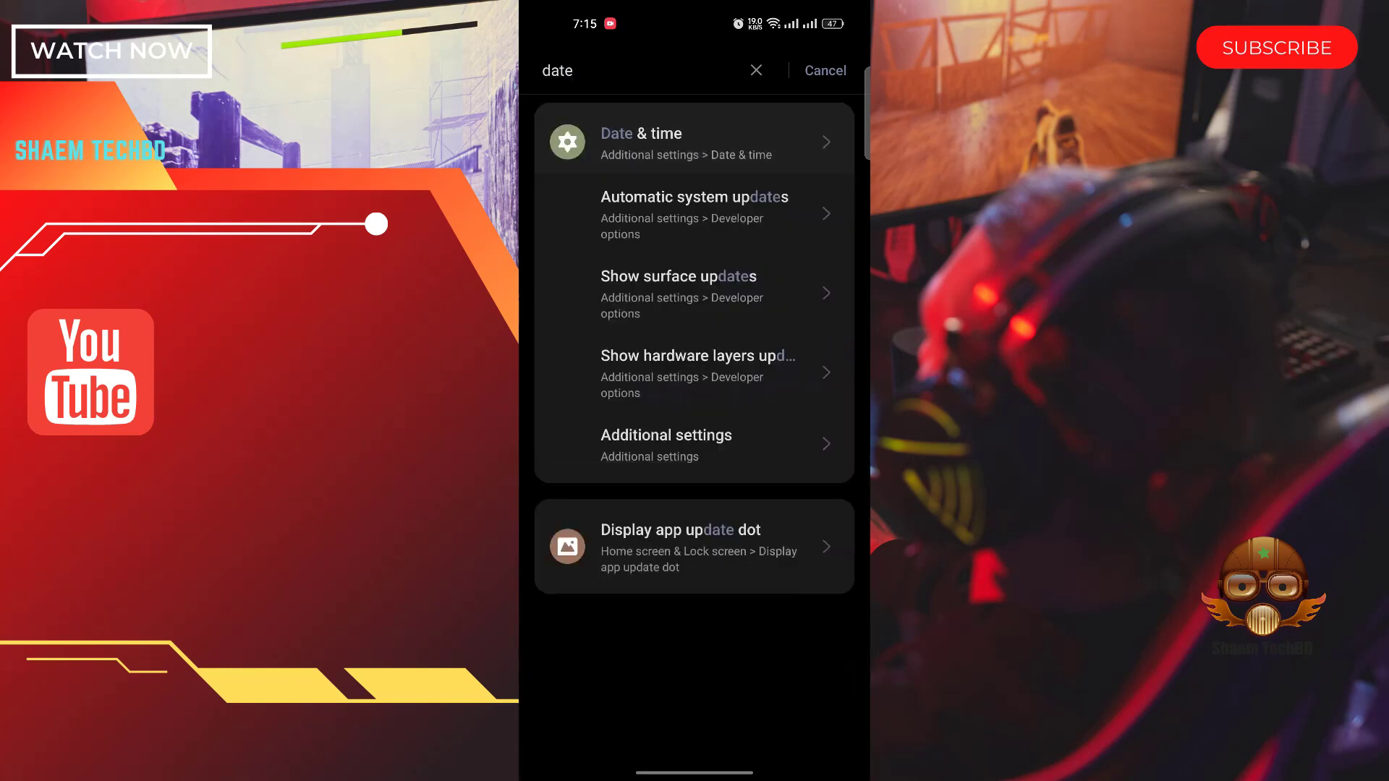
left_click(639, 142)
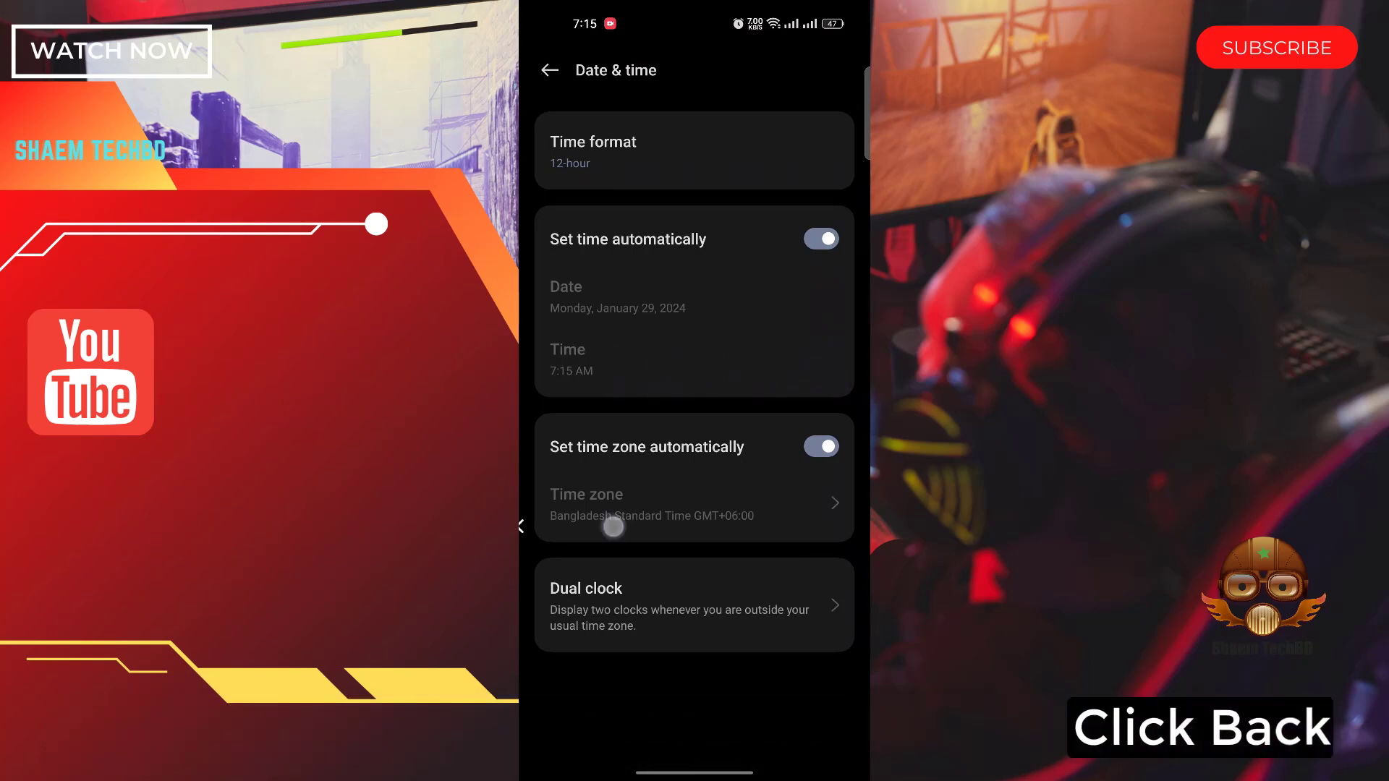
Reach Storage through About device, showing 86.5 GB of 128 GB used.
left_click(549, 70)
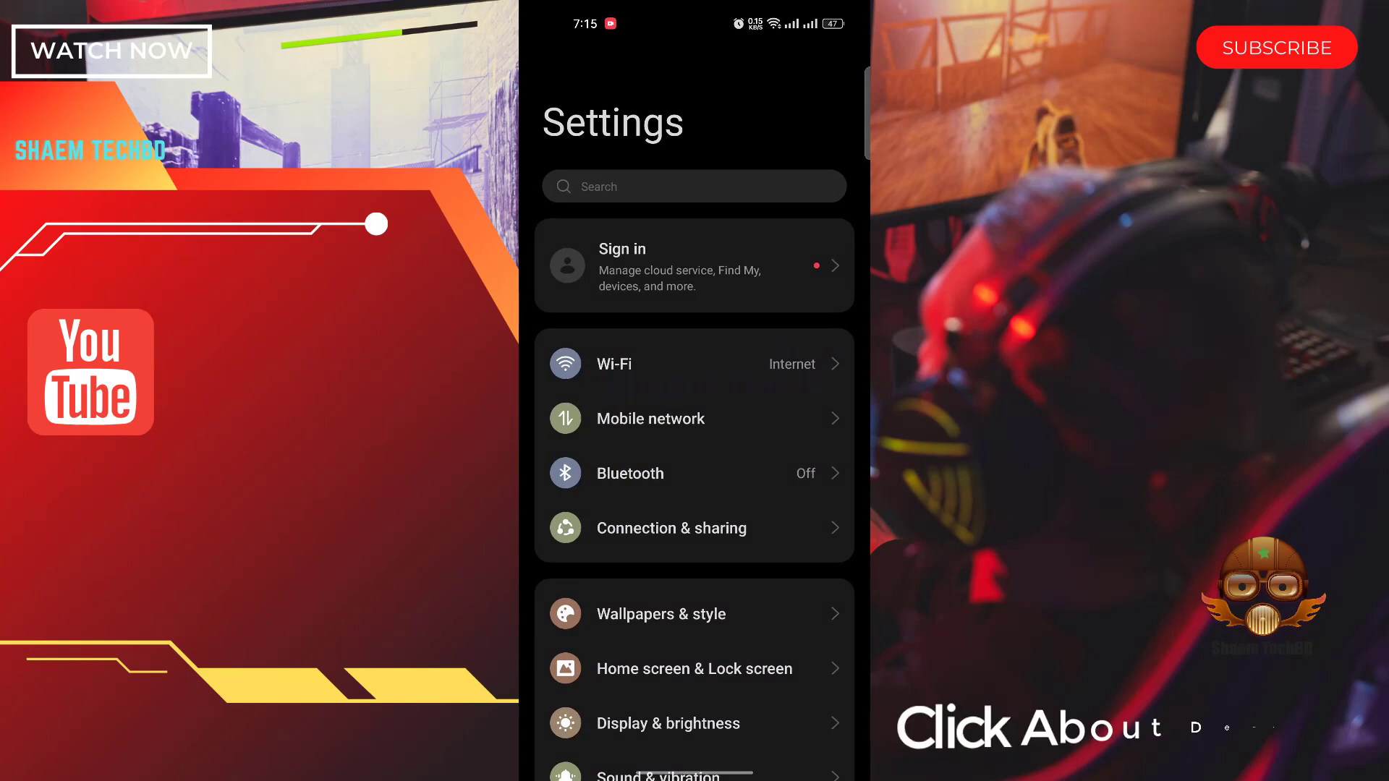
scroll("down", 3)
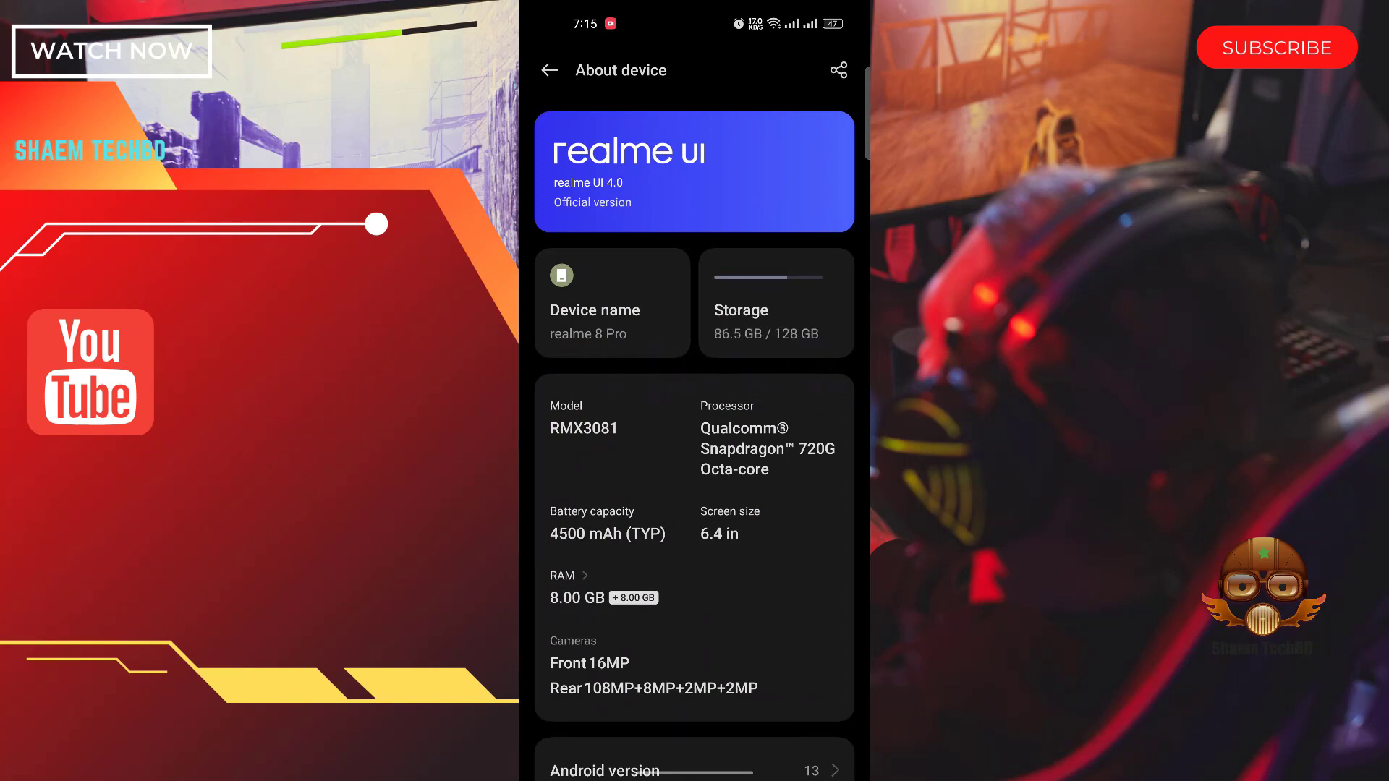
left_click(775, 302)
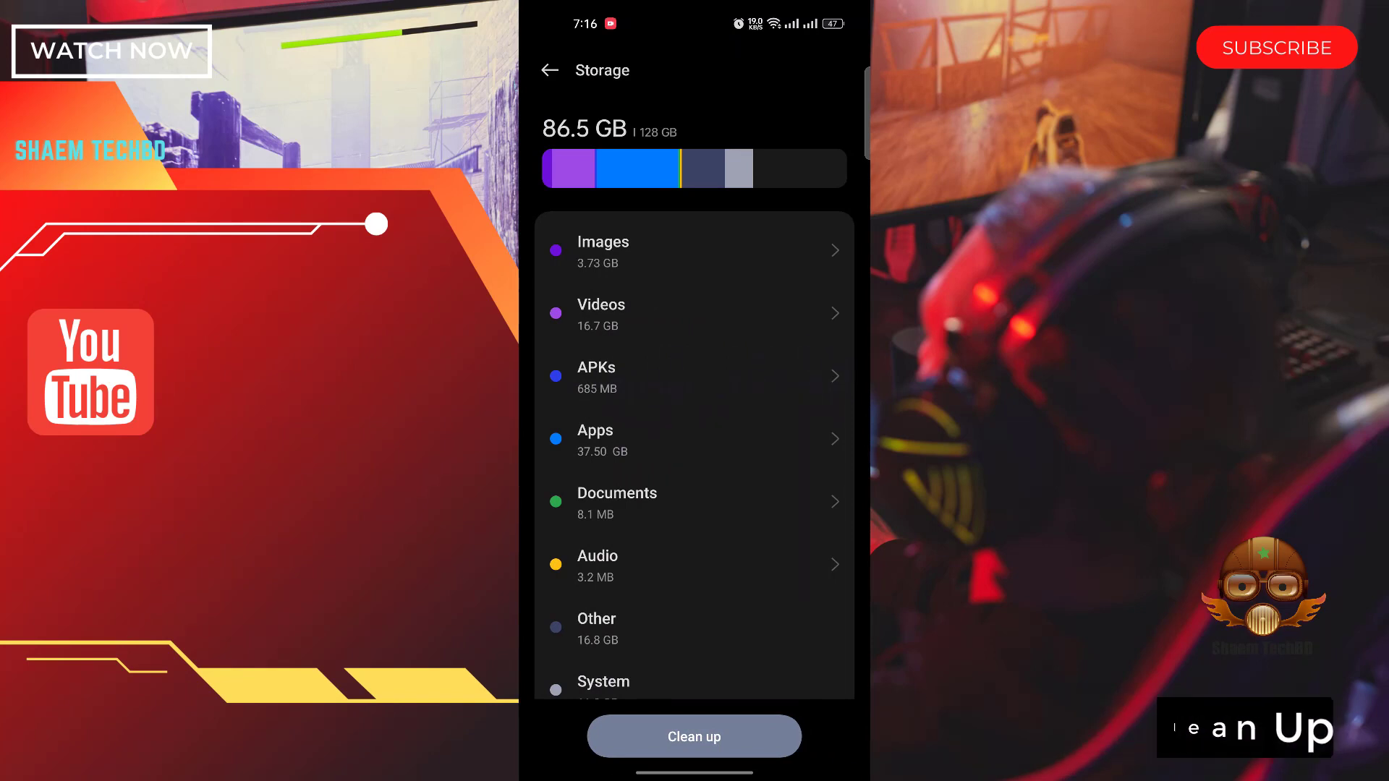
Run Clean up on 4.22 GB of junk, dismissing the Add to Home screen offer.
left_click(693, 737)
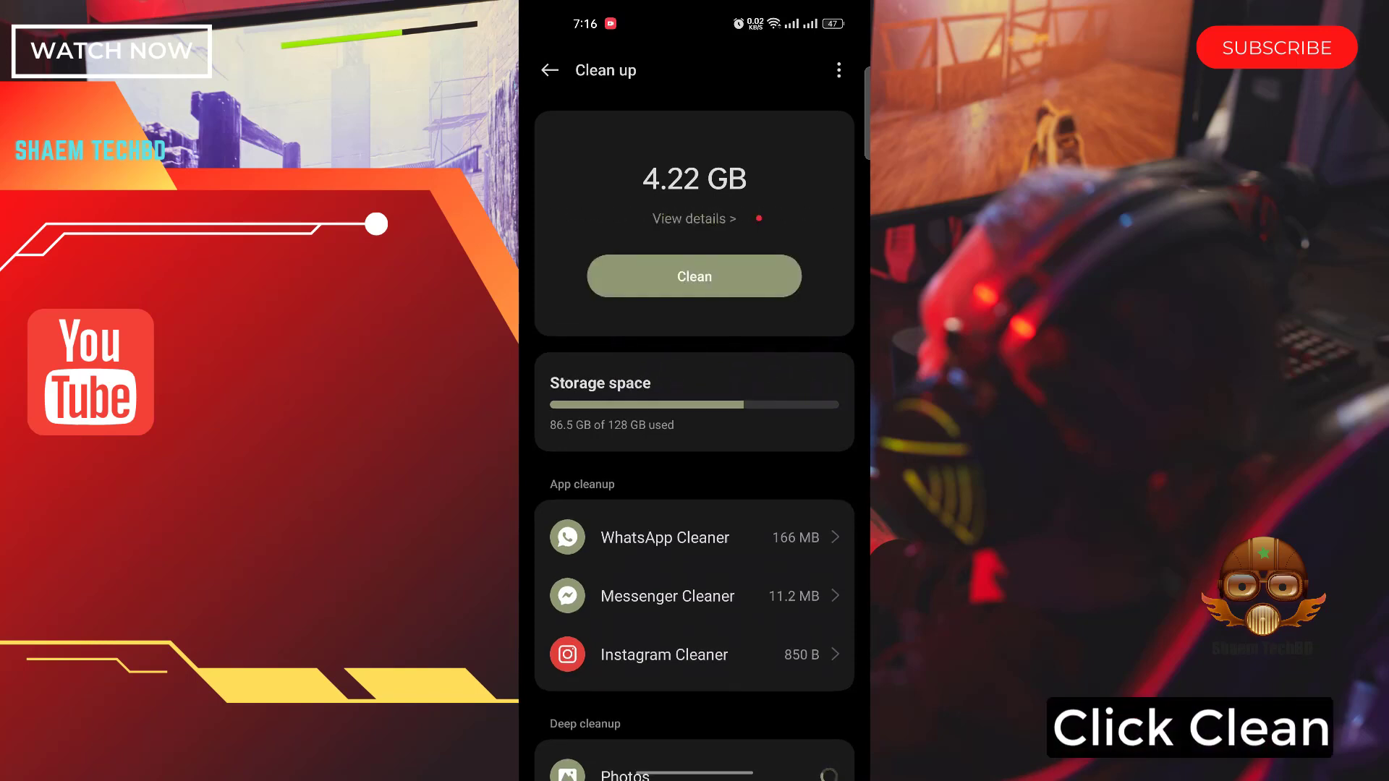
left_click(694, 276)
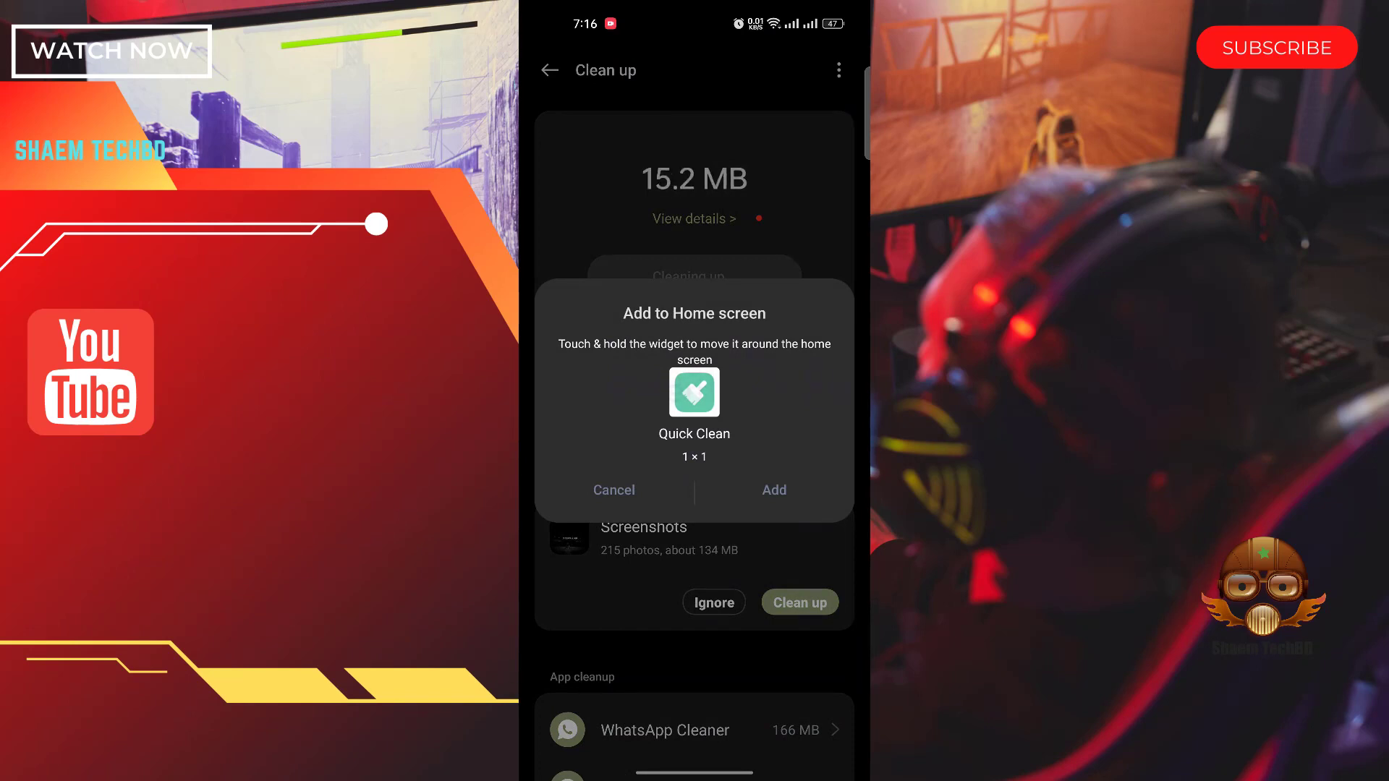
left_click(613, 490)
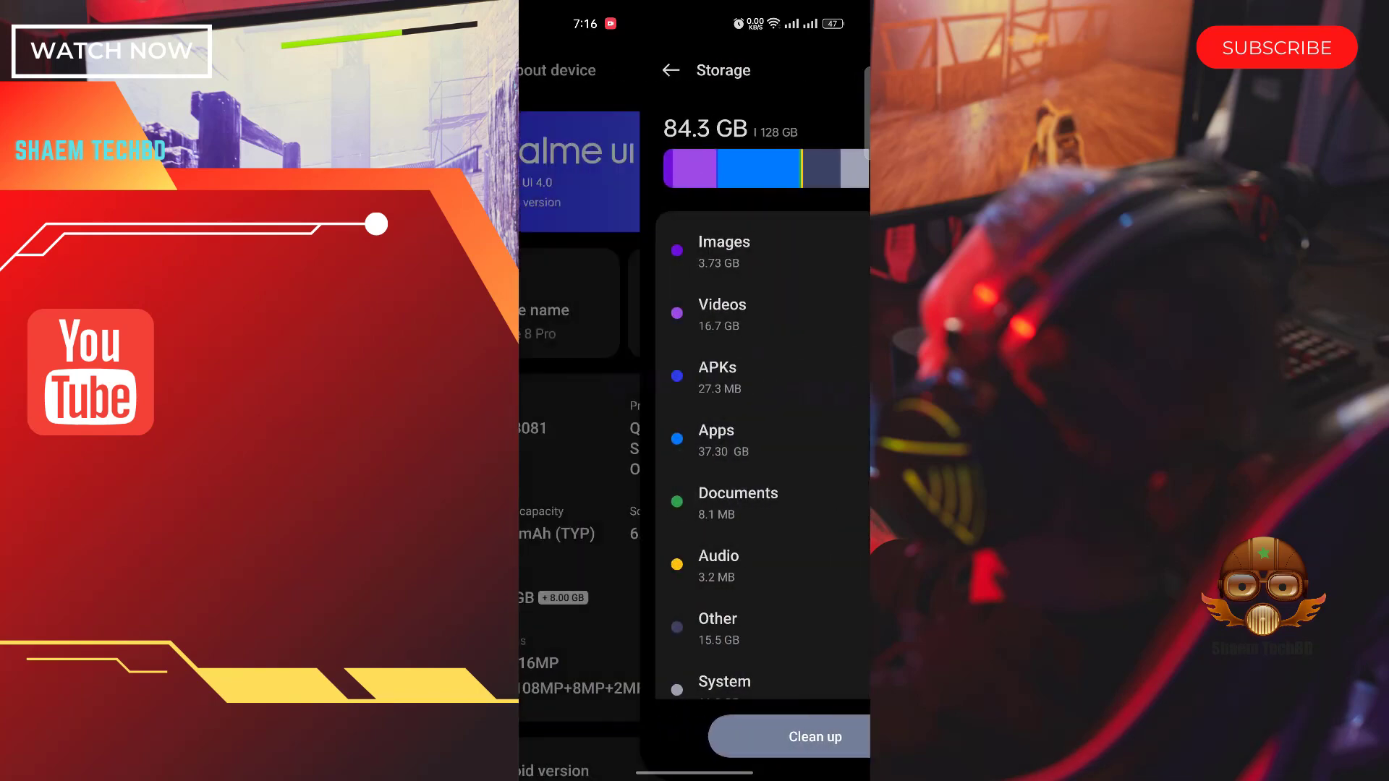
Reach App management from Settings > Apps and scroll the list to Boo.
left_click(671, 70)
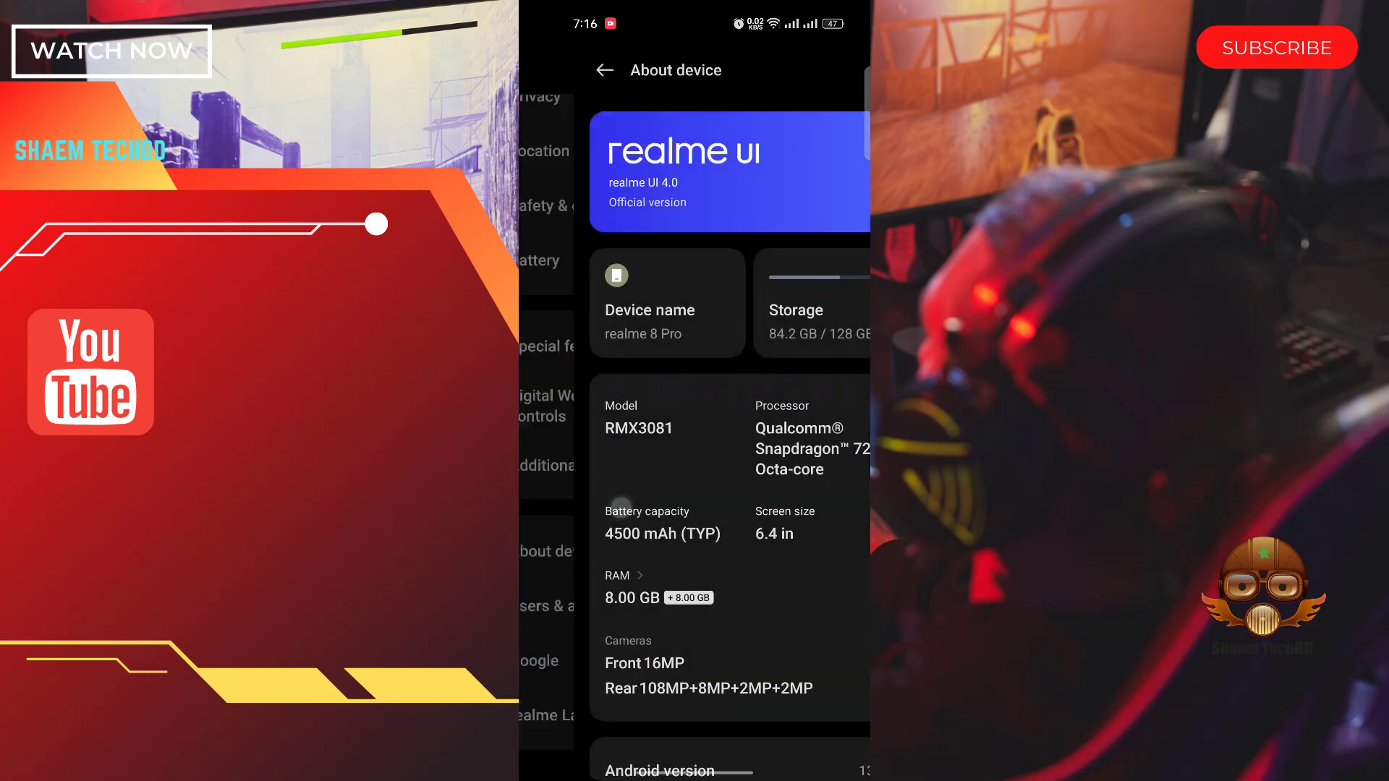
left_click(604, 70)
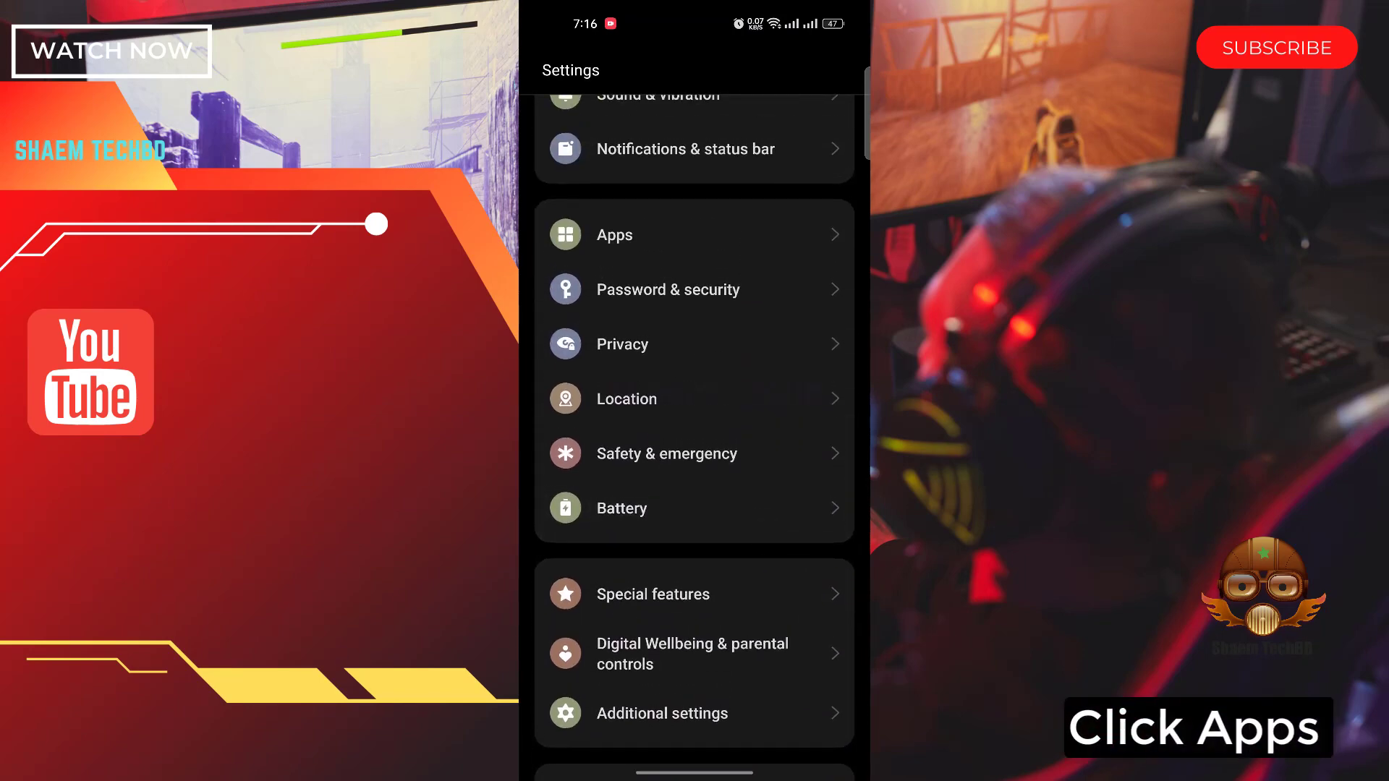
left_click(614, 235)
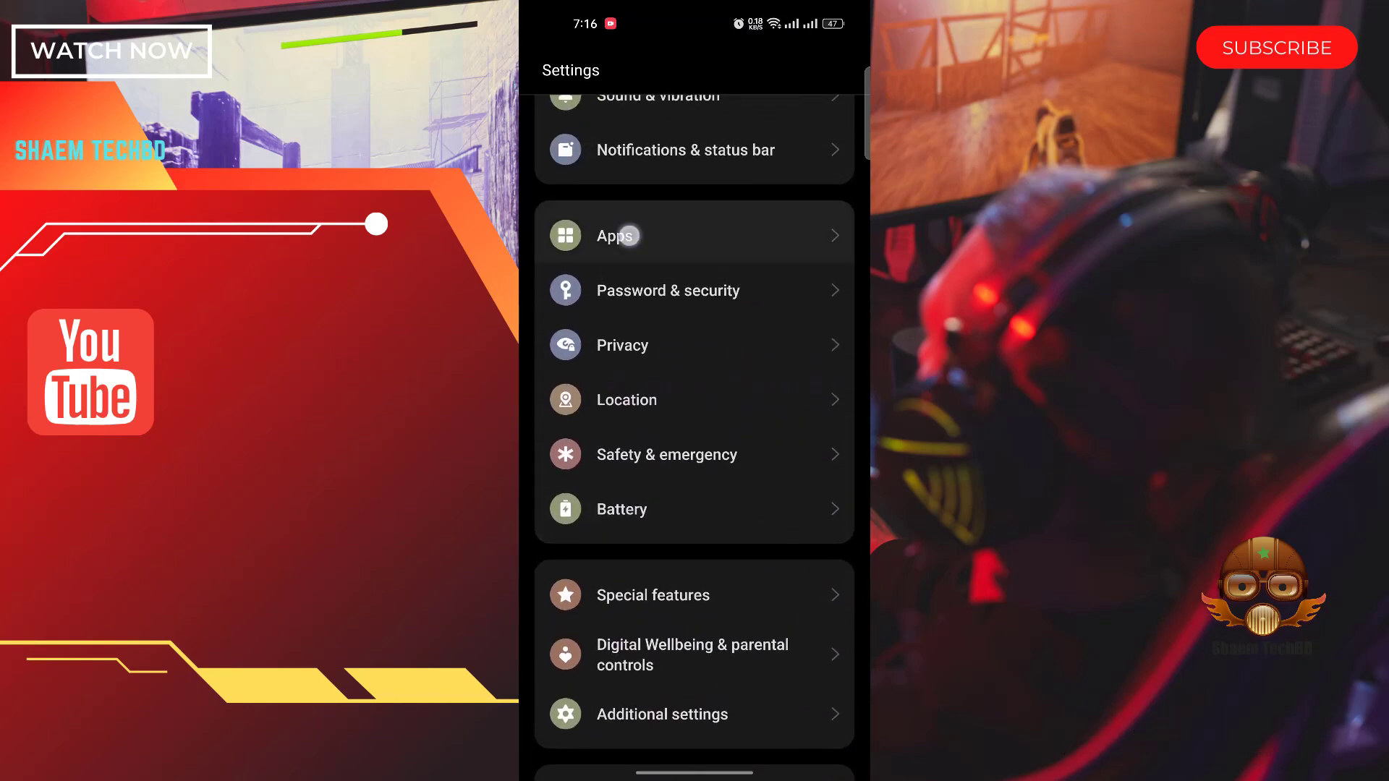
left_click(615, 234)
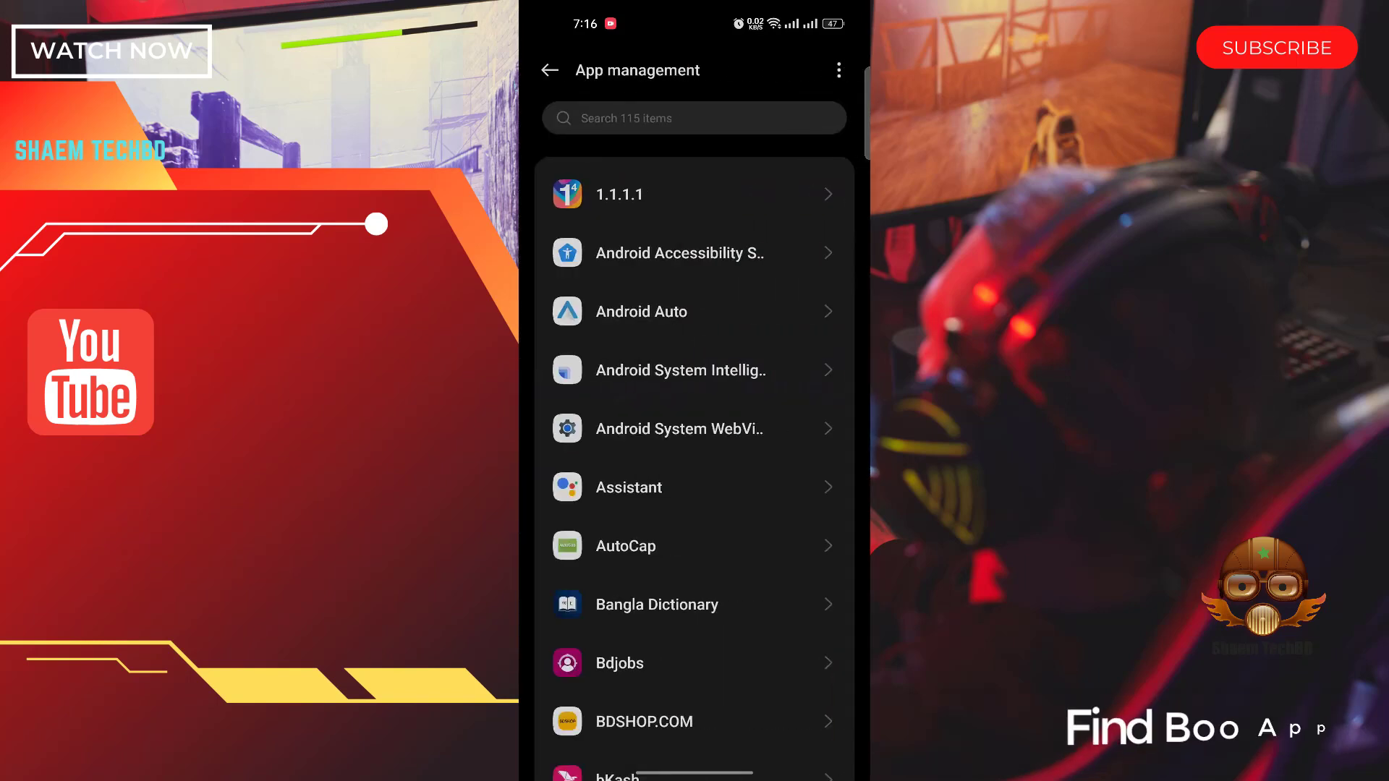
scroll("down", 3)
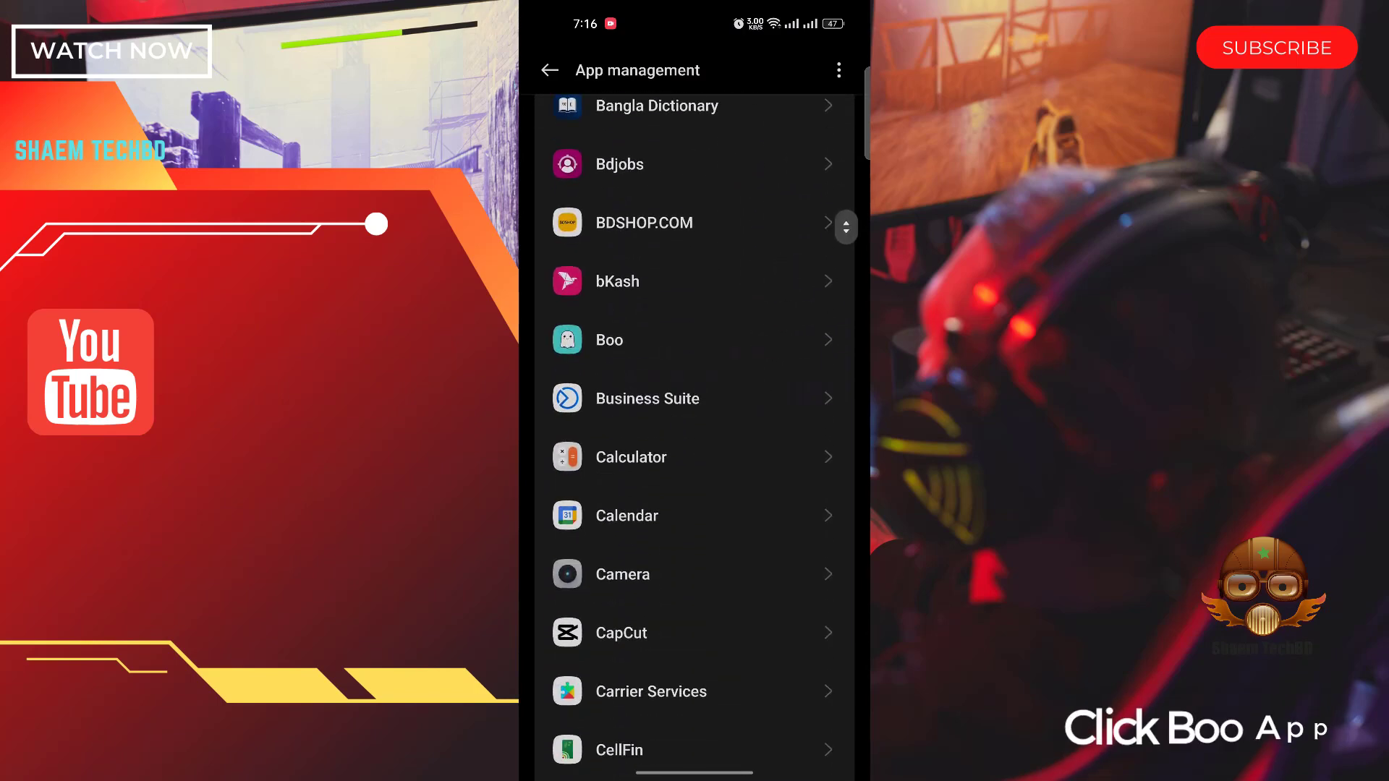
Clear Boo's cache and delete all its app data from Storage usage.
left_click(696, 341)
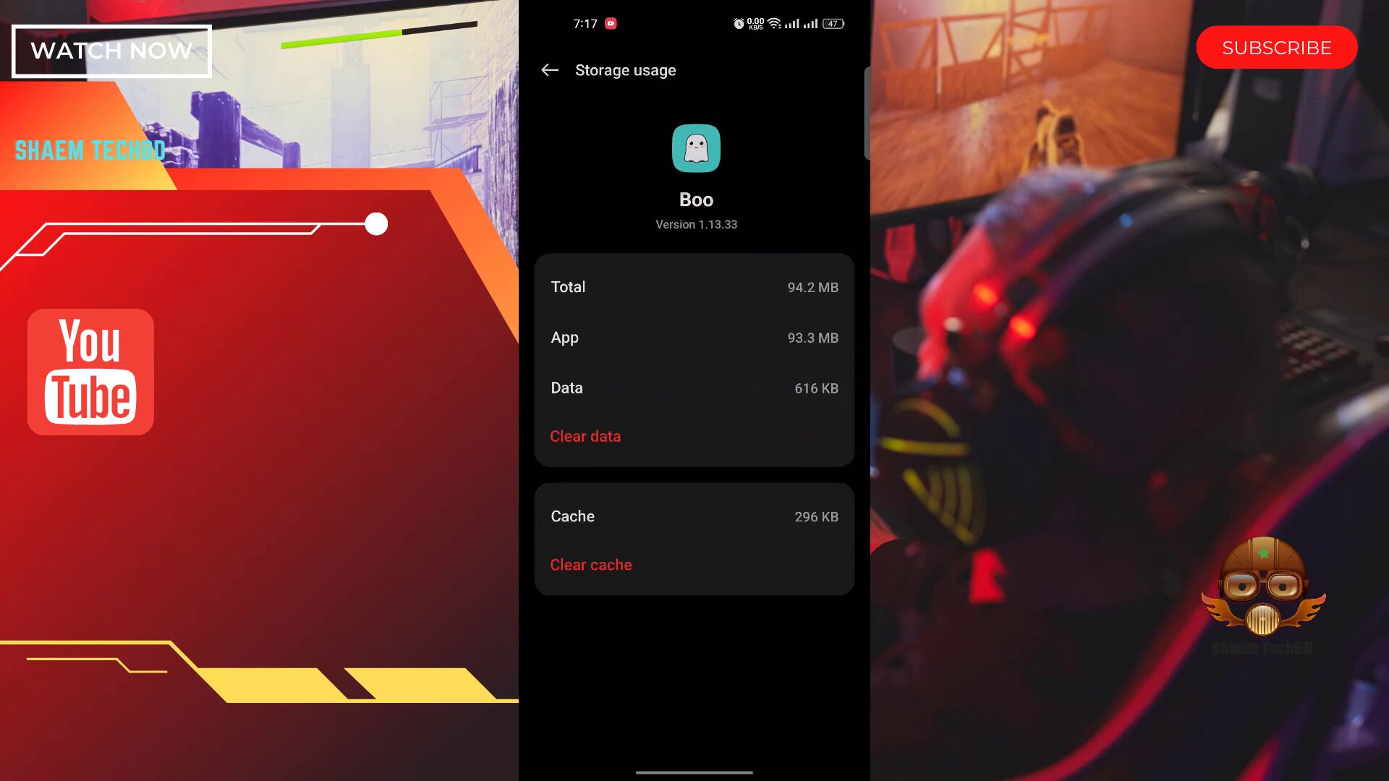
left_click(590, 564)
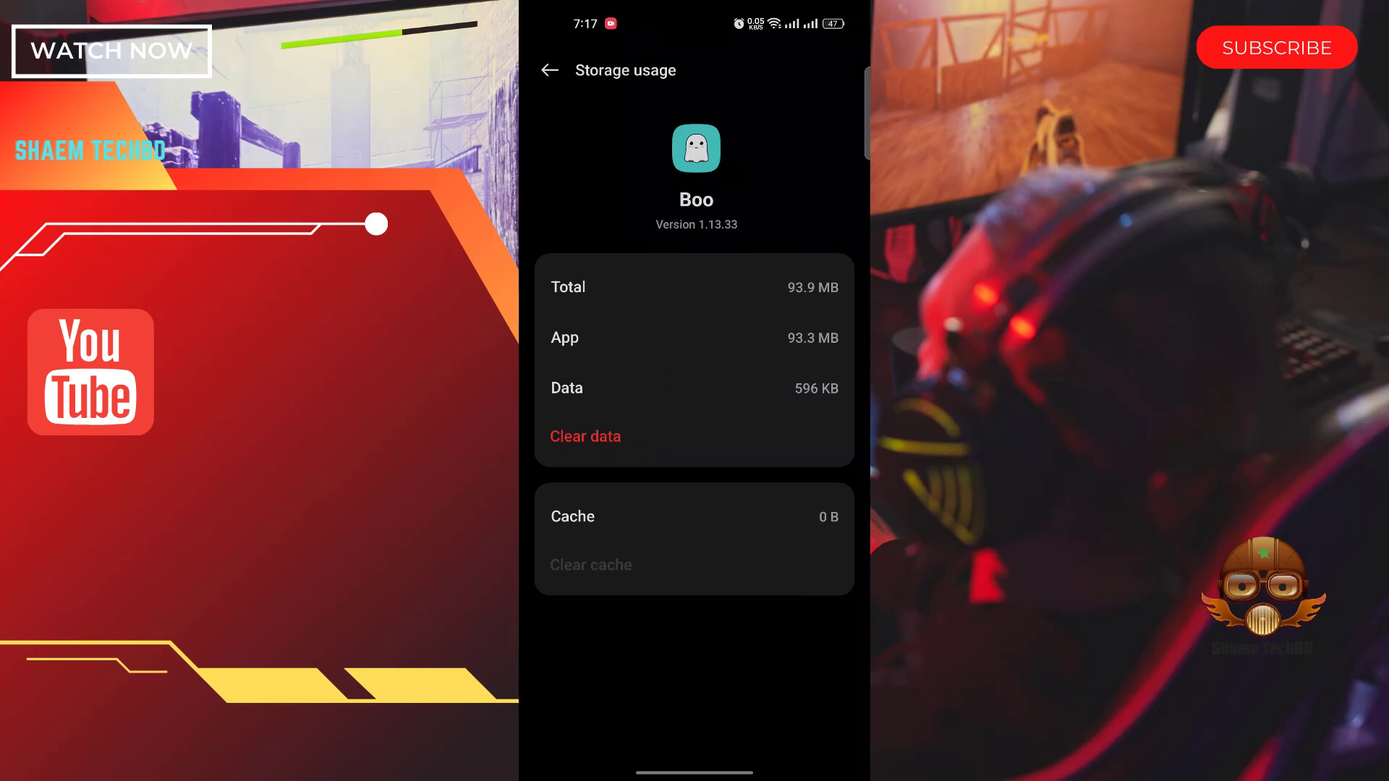
left_click(584, 436)
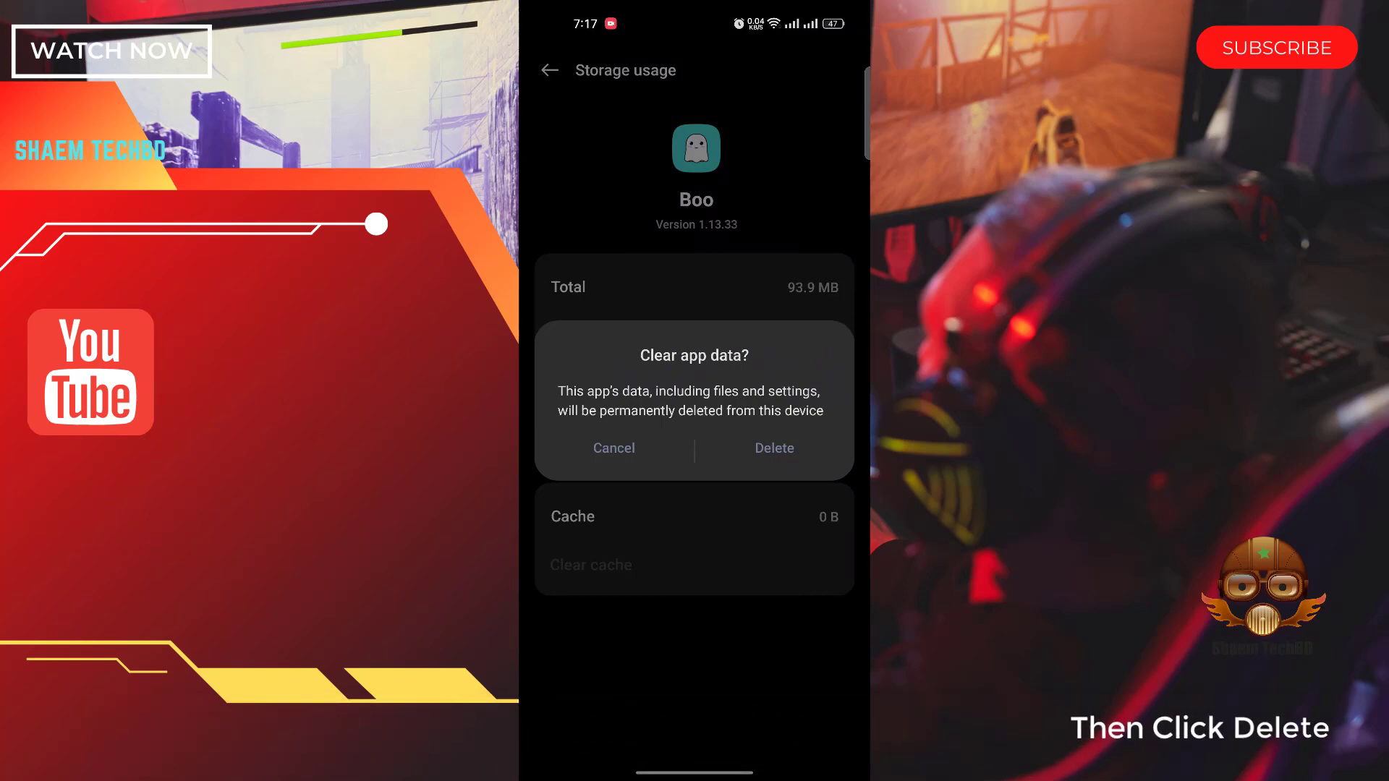
left_click(773, 447)
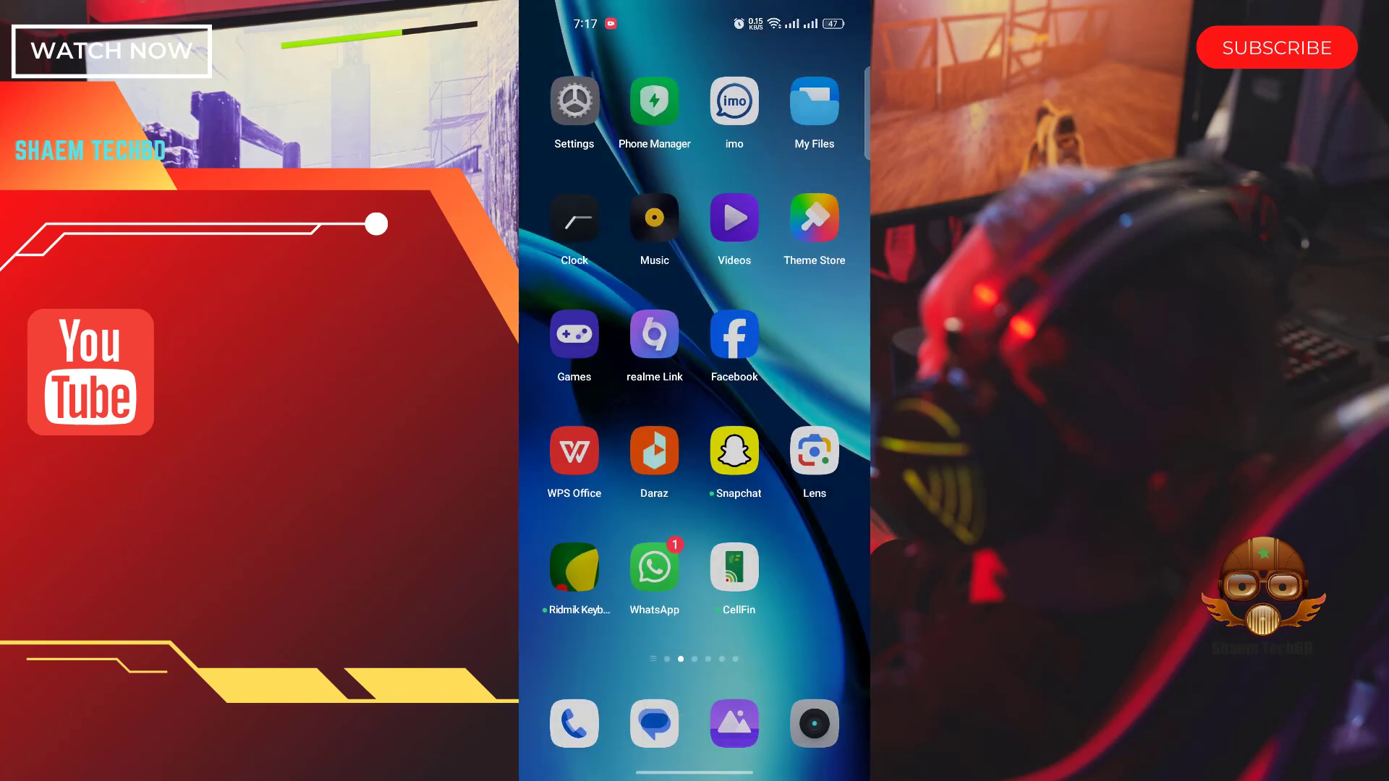
Return to the home screen and launch the Google Play Store.
scroll("right", 3)
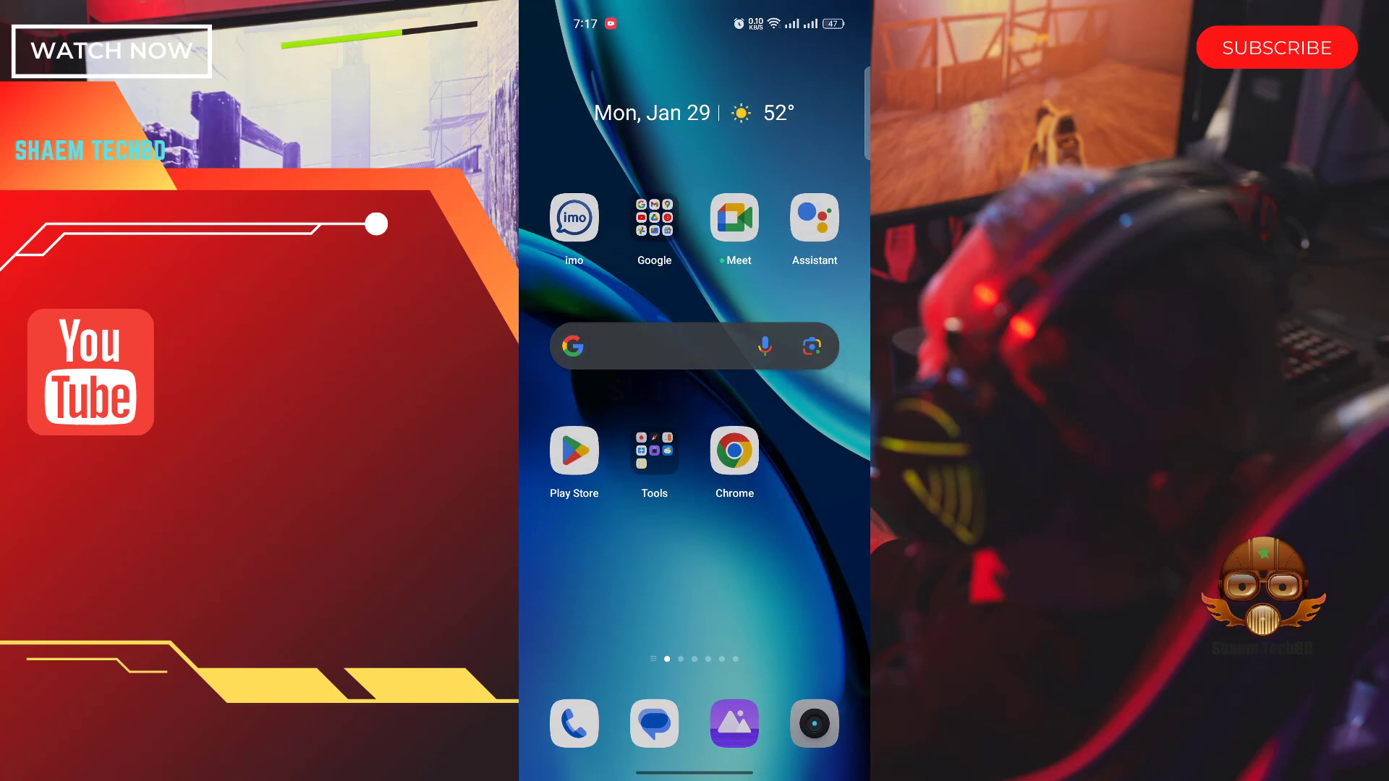
left_click(573, 452)
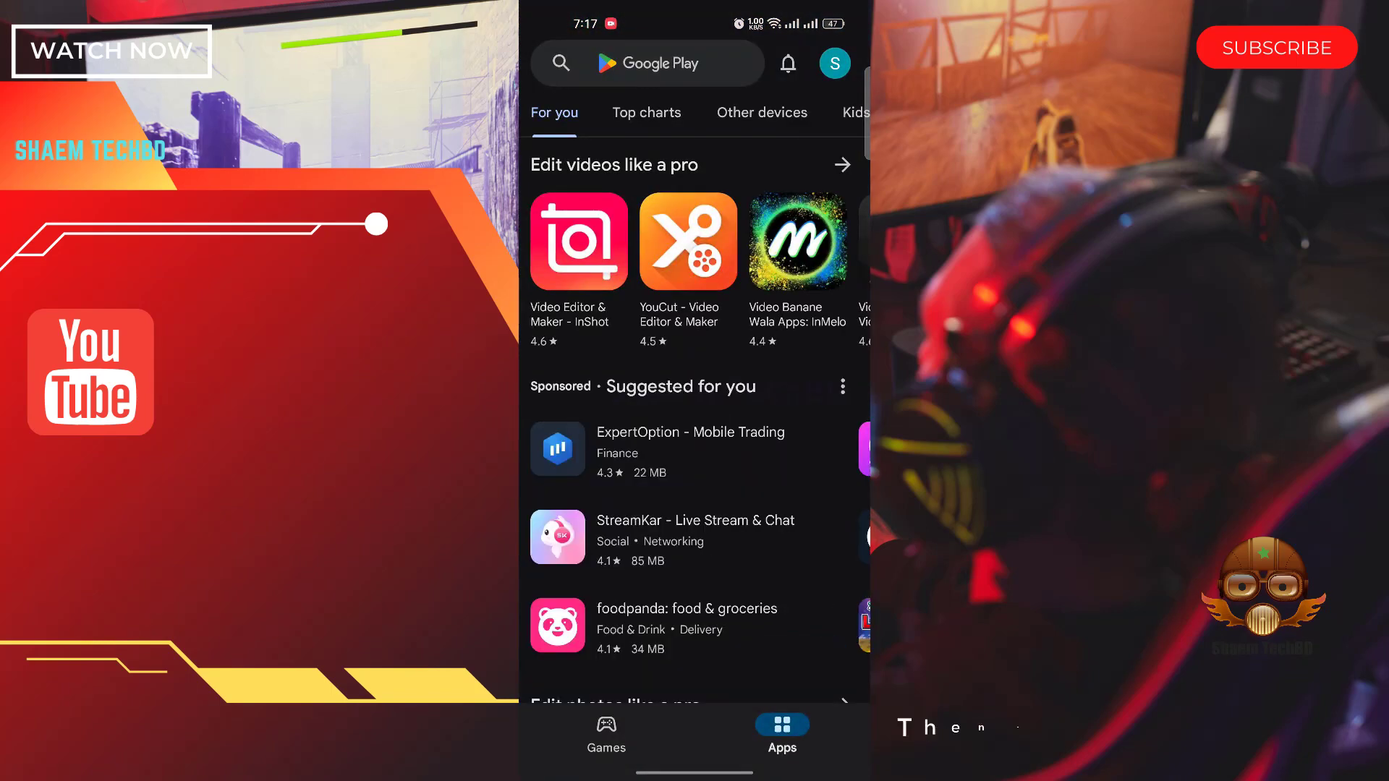
Find Boo in the Play Store and scroll through its ratings and reviews.
left_click(647, 63)
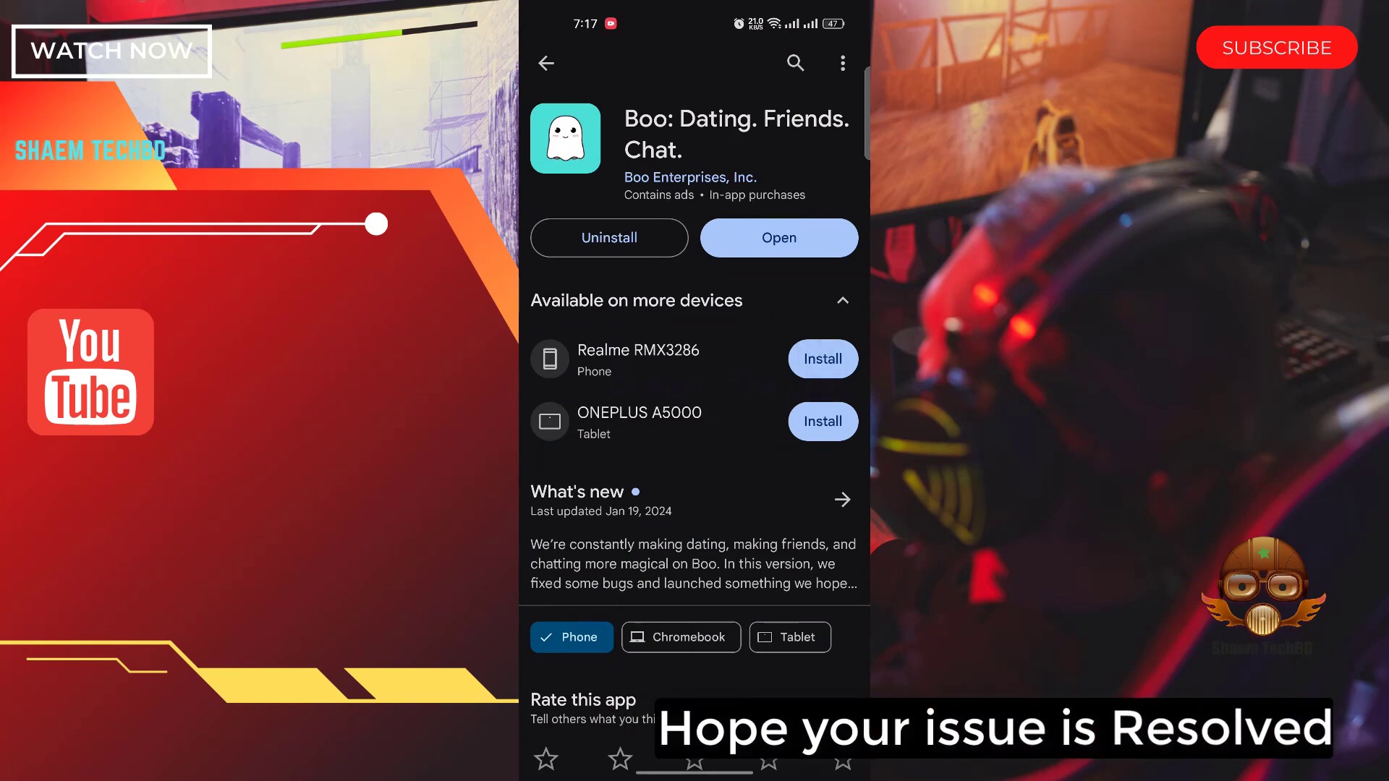
left_click(778, 238)
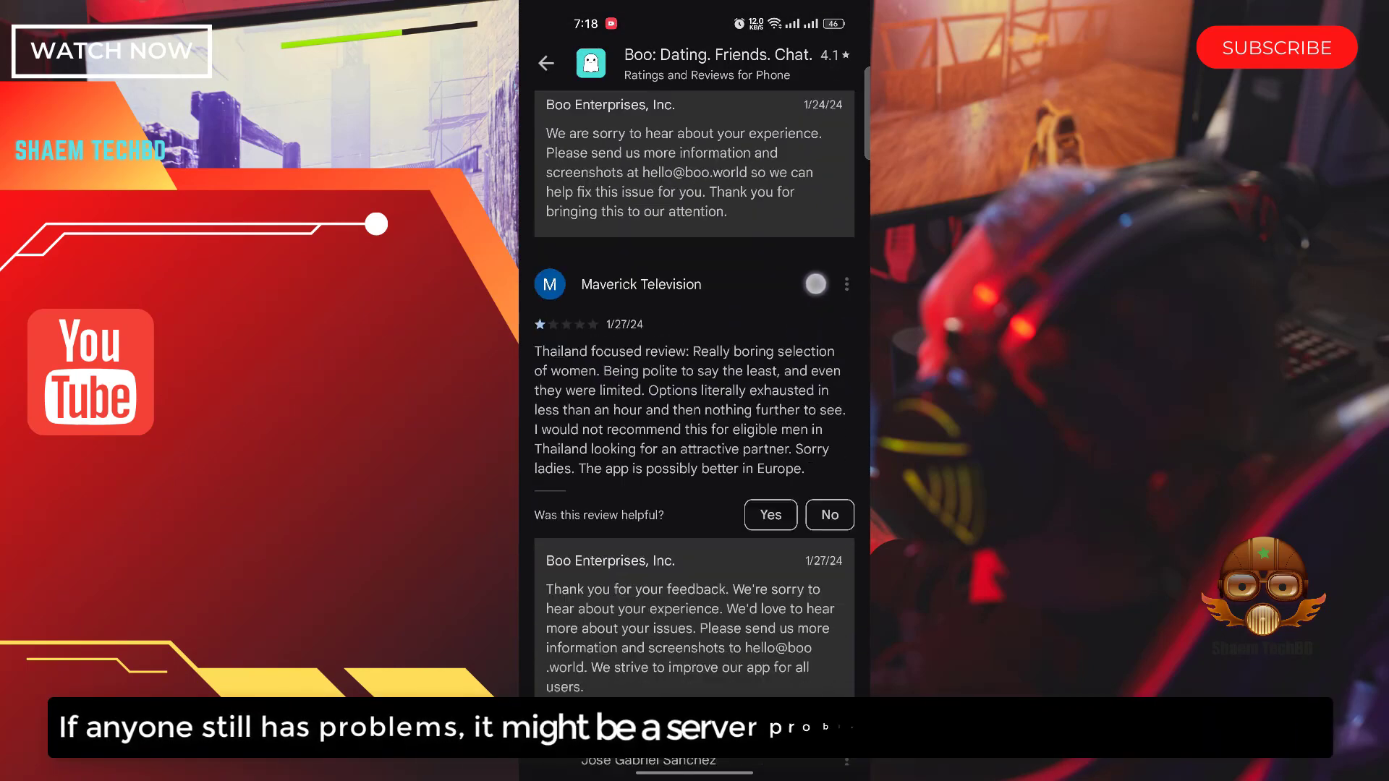
scroll("down", 3)
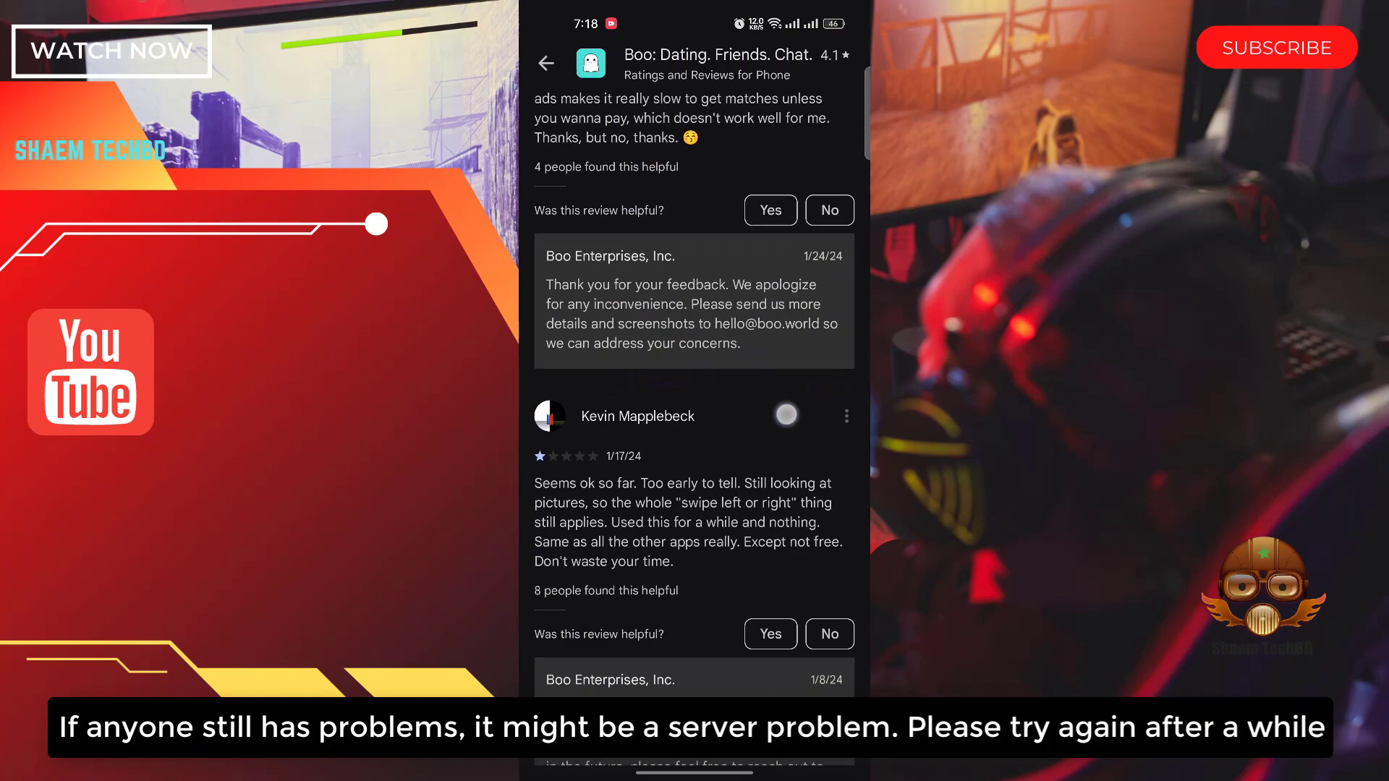
scroll("down", 3)
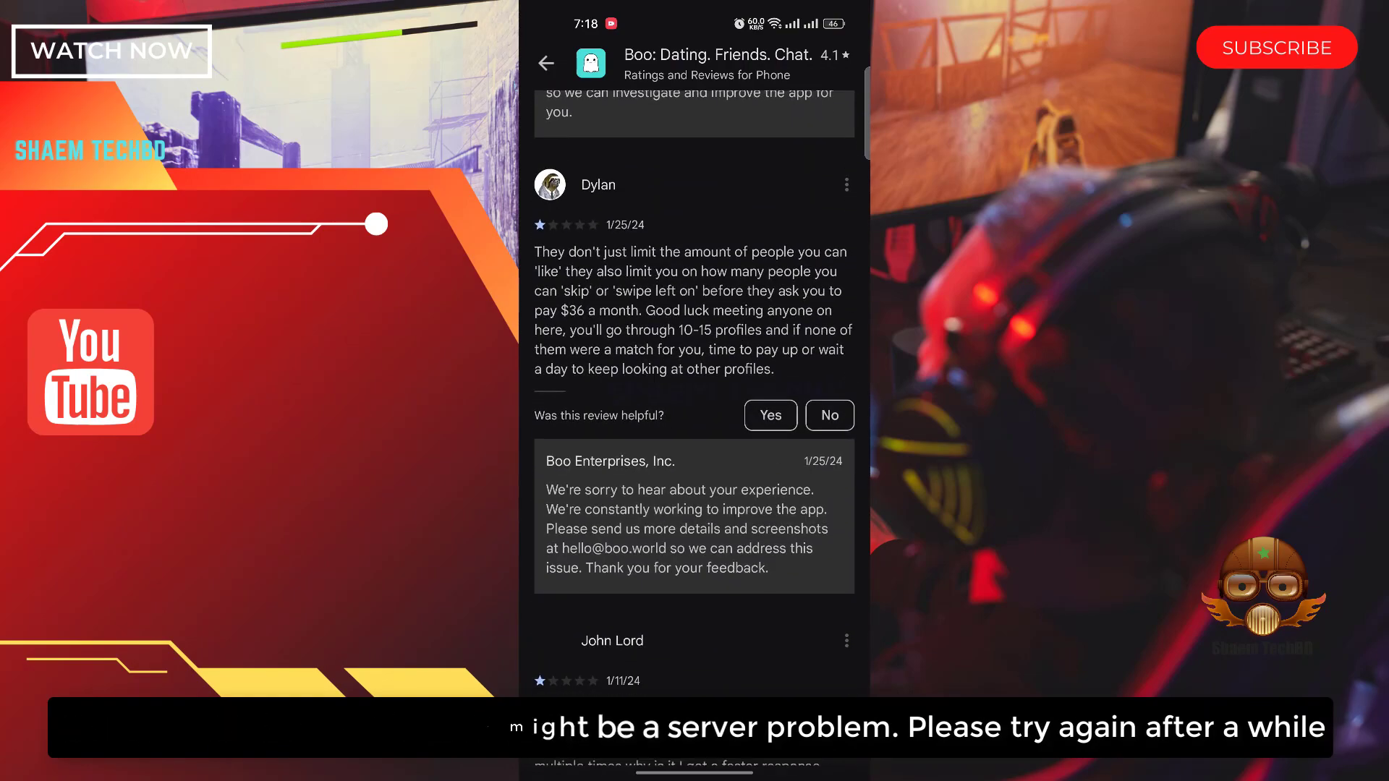
scroll("down", 3)
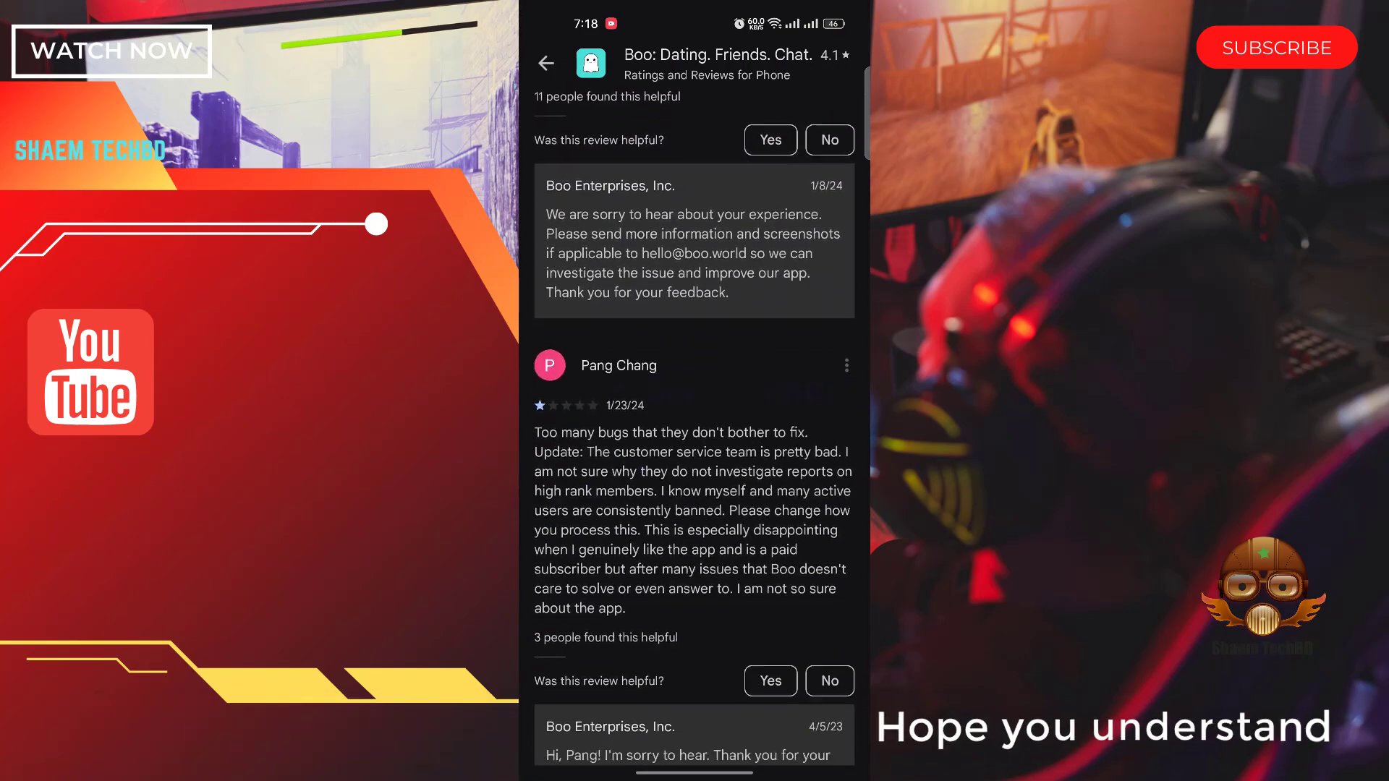